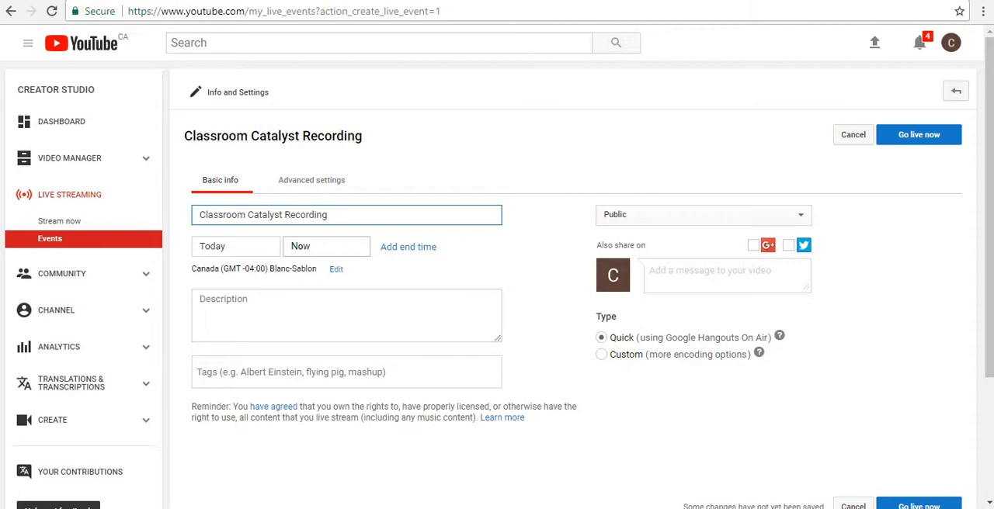
pyautogui.click(345, 373)
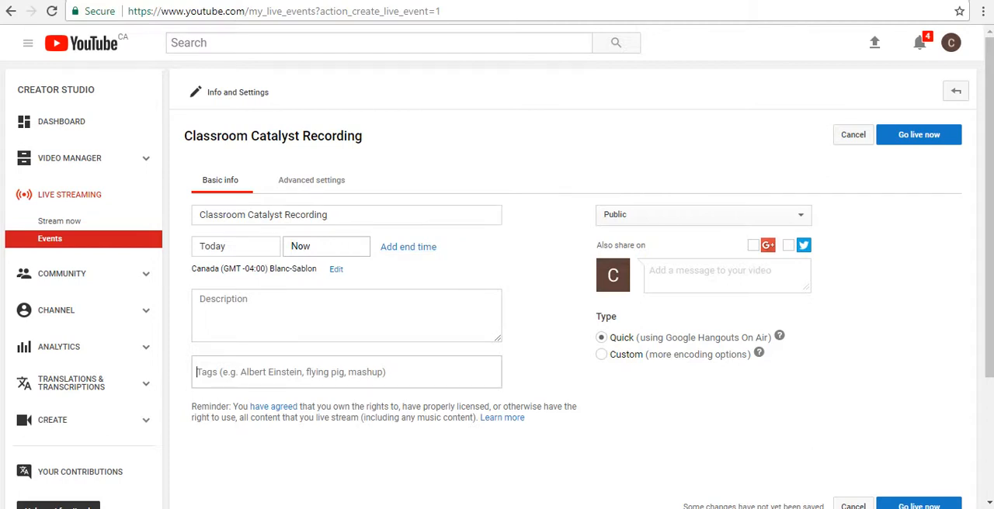